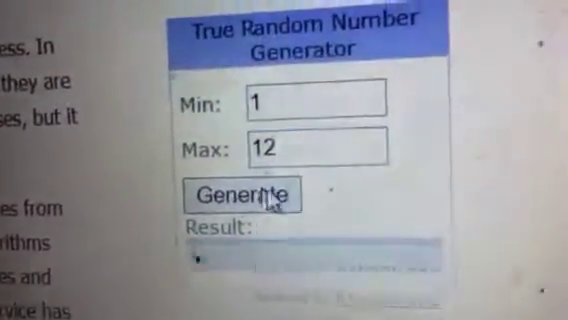
Generate a random number between 1 and 12, producing the result 6.
click(244, 194)
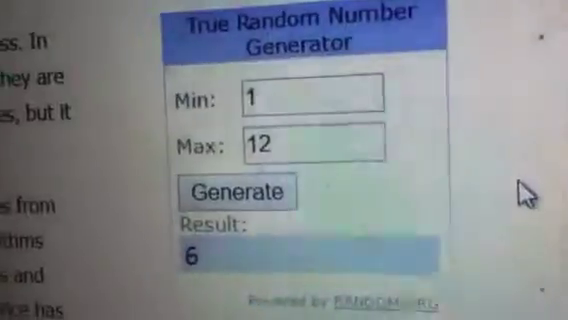